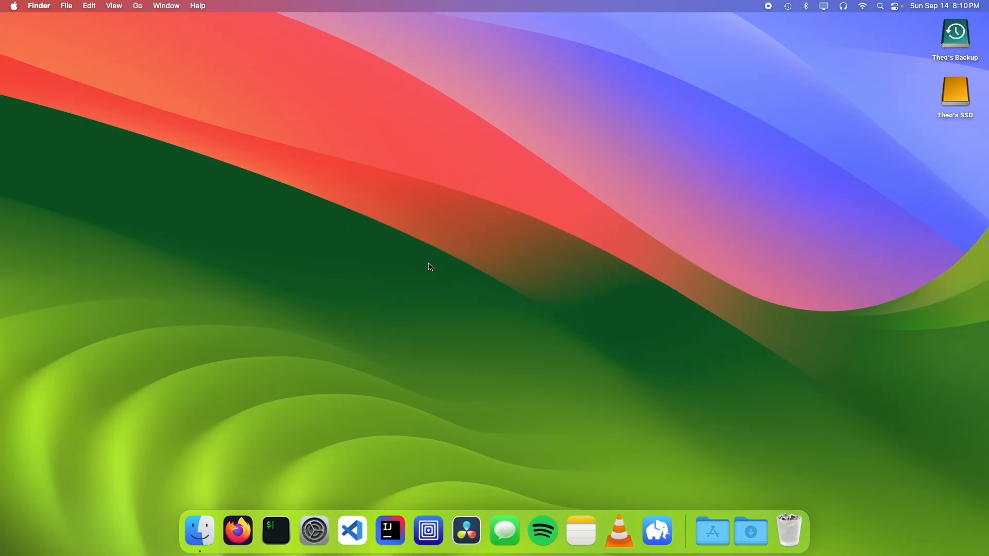
# Launch Firefox from the Dock with a new blank tab.
pyautogui.click(237, 530)
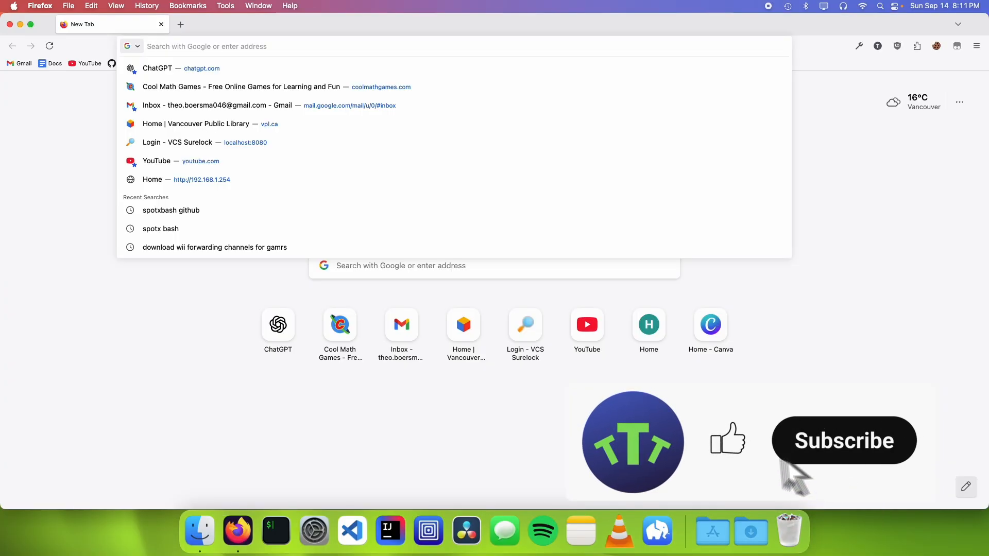
# Search 'spotxbash', open the SpotX-Bash GitHub repo, and scroll to its Usage commands.
pyautogui.write('spotxbas')
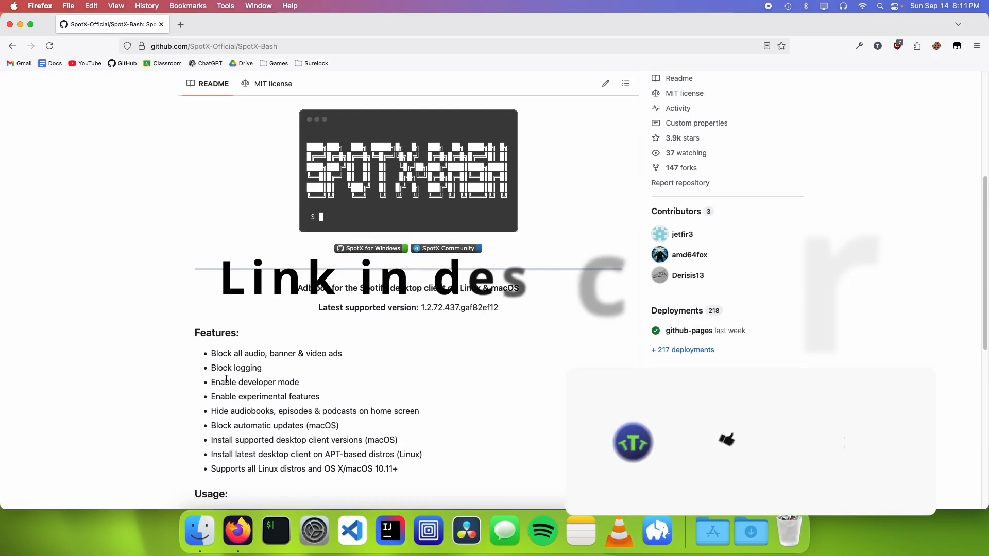
pyautogui.scroll(-3)
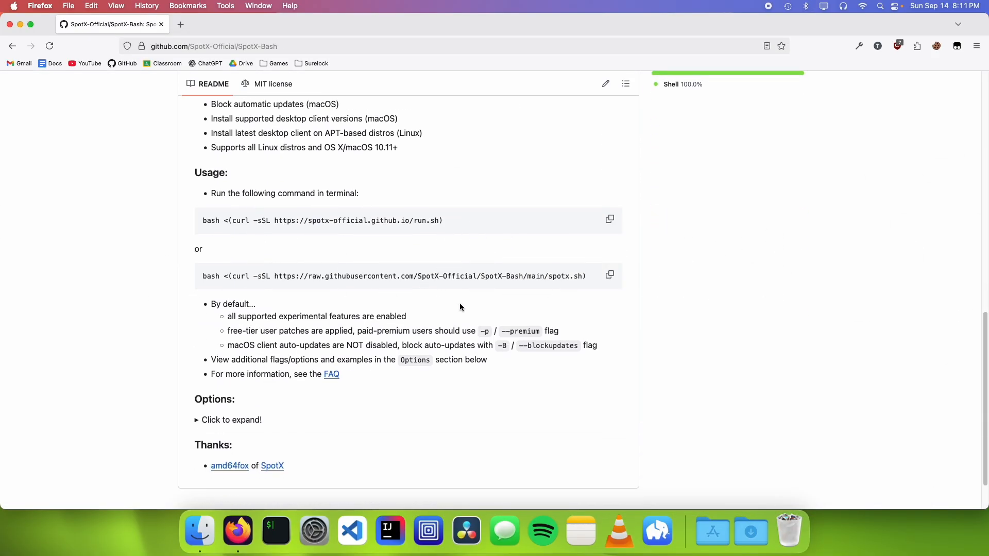
pyautogui.moveTo(360, 252)
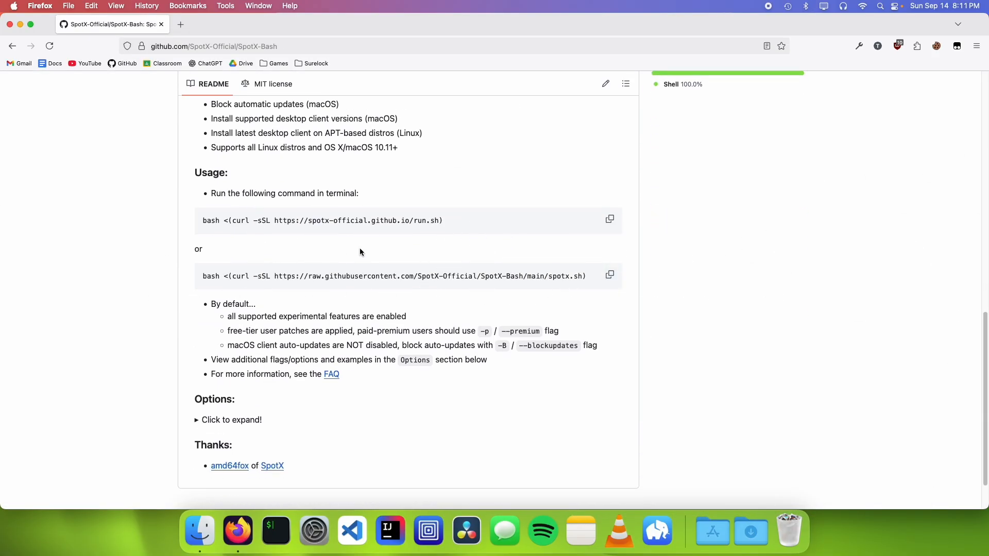
# In a new iTerm2 window, type the SpotX-Bash curl install command with --installmac --blockupdates.
pyautogui.click(275, 530)
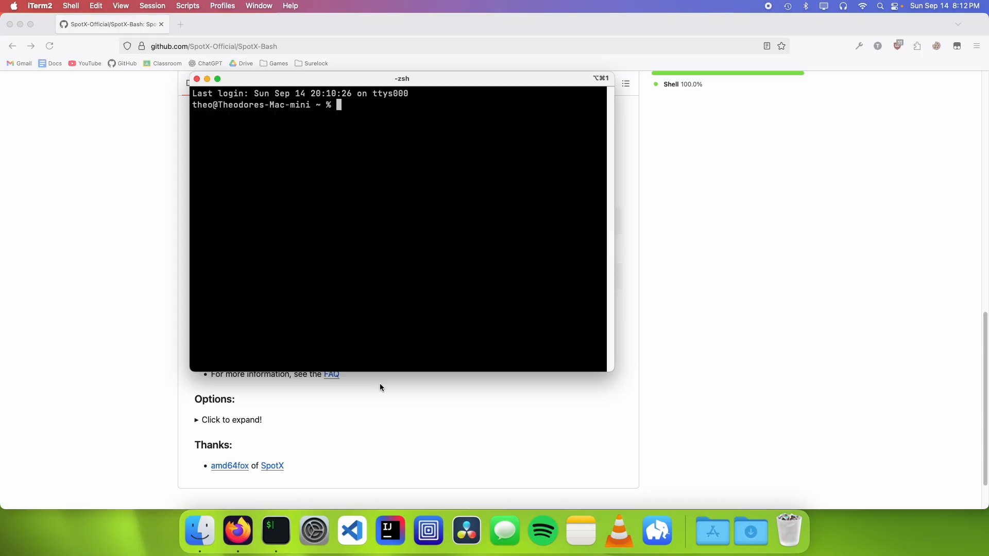
pyautogui.write('bash <(curl -sSL https://raw.githubusercontent.com/SpotX-Official/SpotX-Bash/main/spotx.sh)')
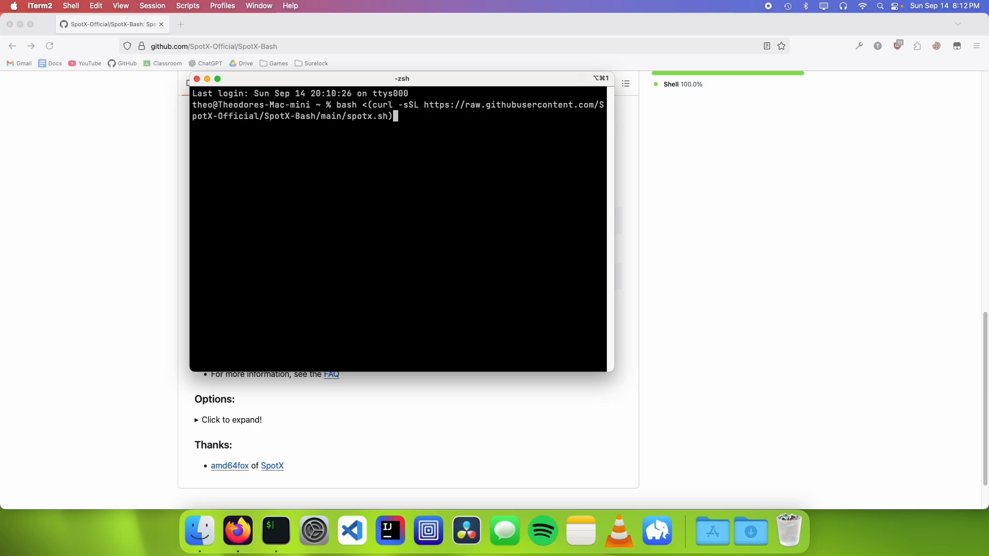
pyautogui.write('--installmac --')
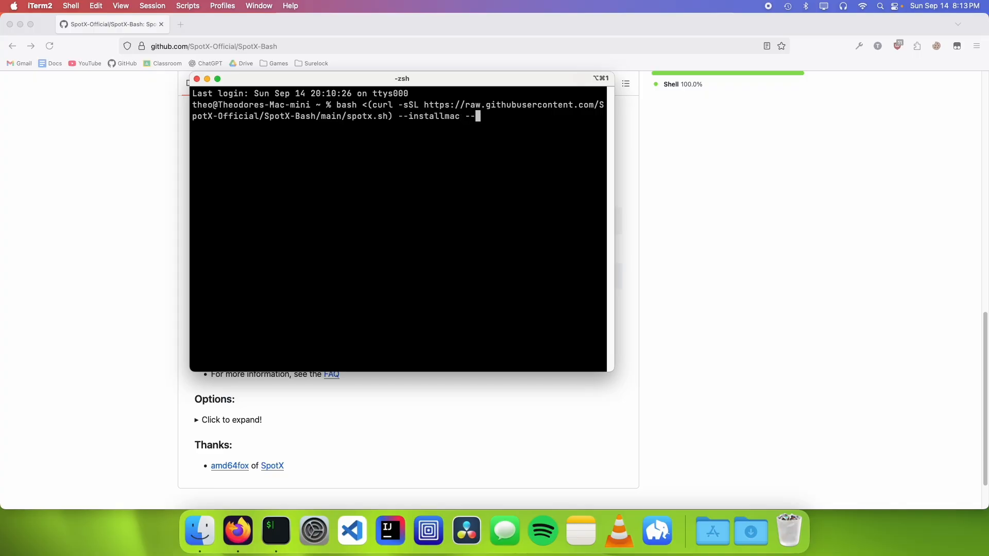
pyautogui.write('blockupdates')
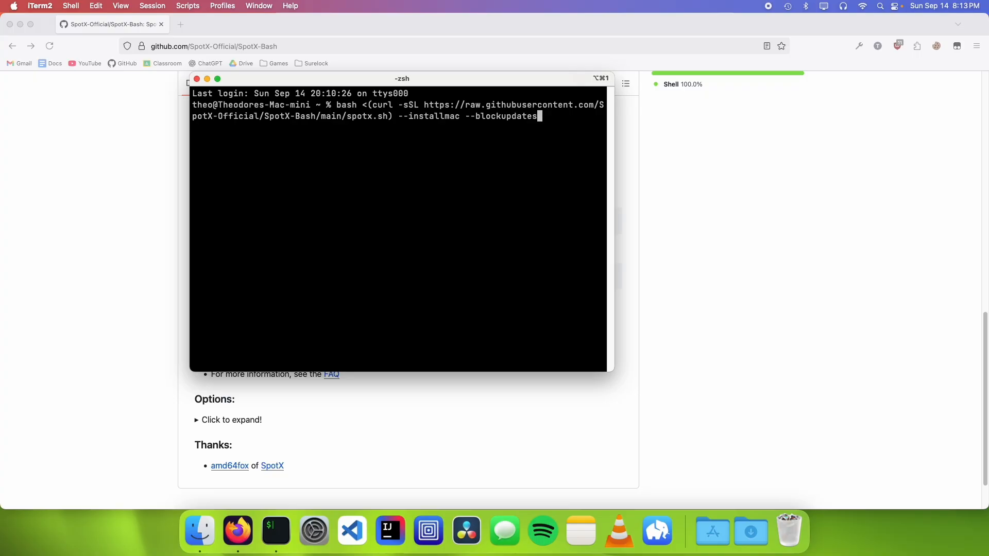
pyautogui.moveTo(497, 127)
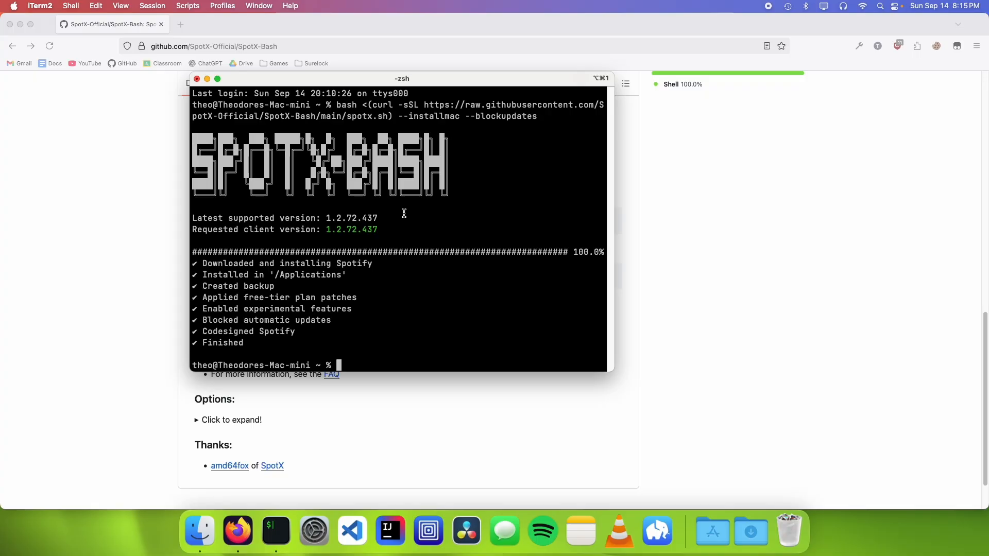
pyautogui.moveTo(278, 265)
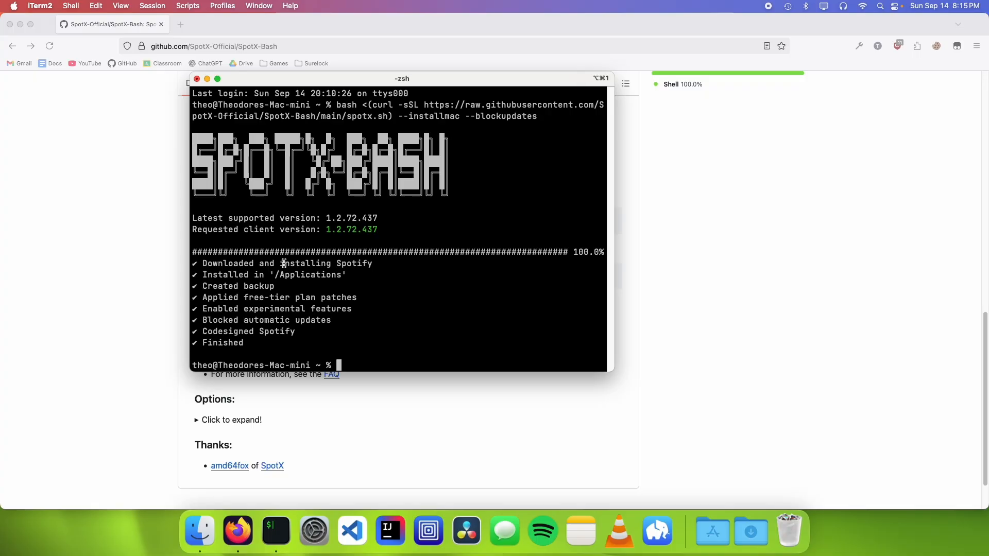
pyautogui.moveTo(542, 532)
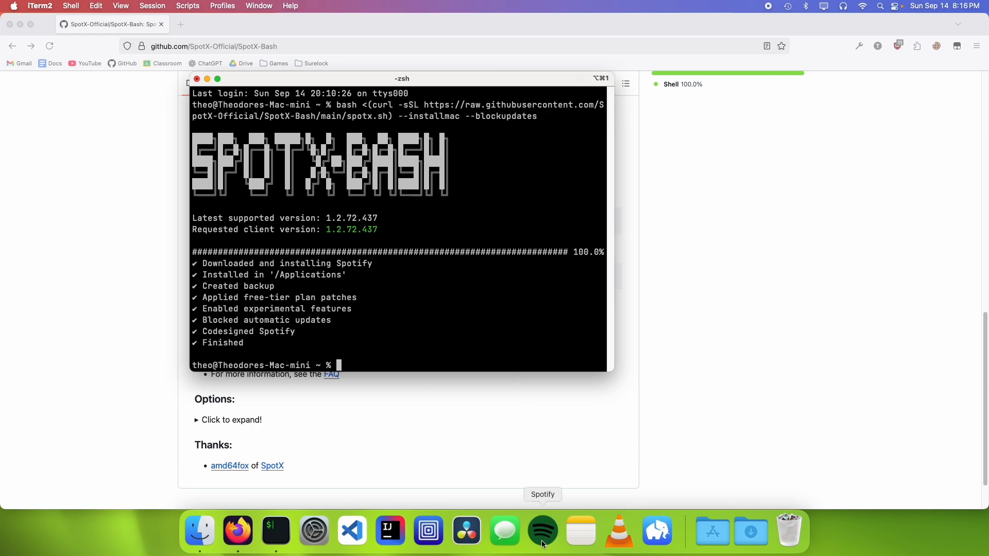
# Launch the newly patched Spotify app from the Dock.
pyautogui.click(542, 532)
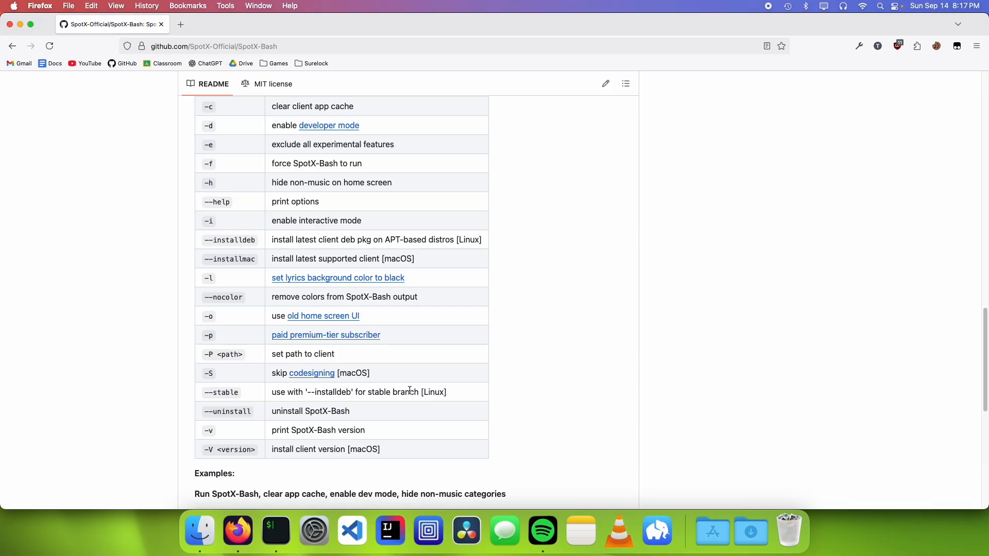
pyautogui.moveTo(330, 279)
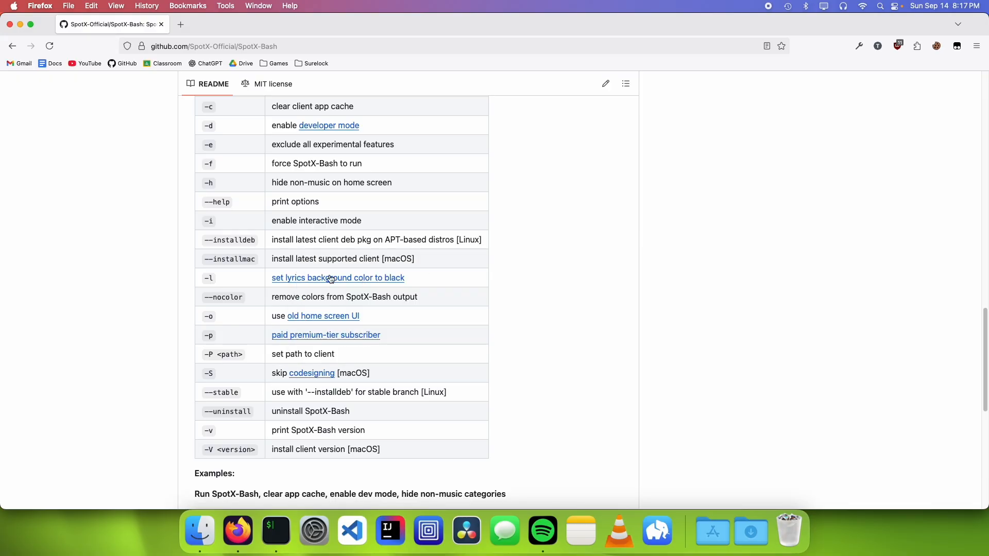
# Scroll up to the Options heading, where -B blocks client auto-updates.
pyautogui.scroll(3)
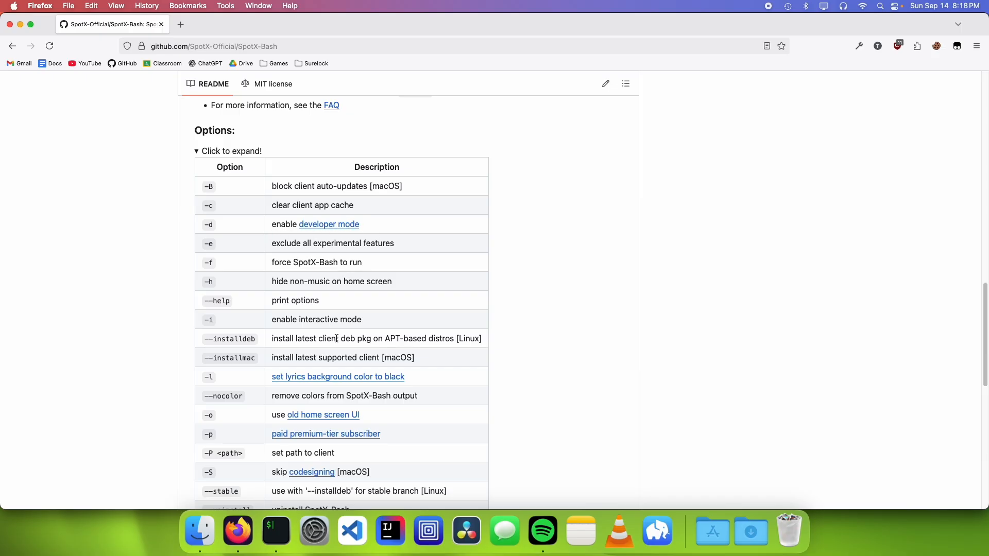
pyautogui.moveTo(315, 343)
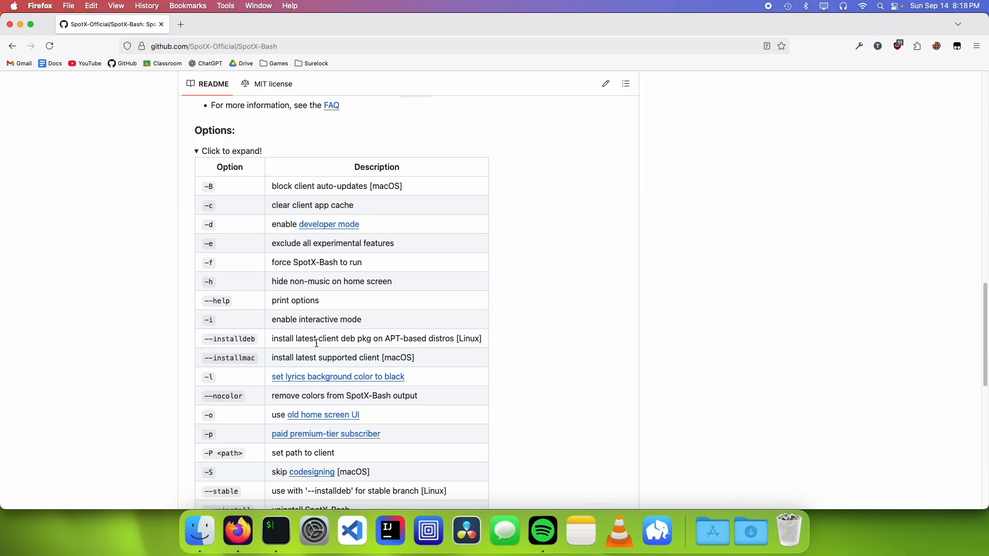